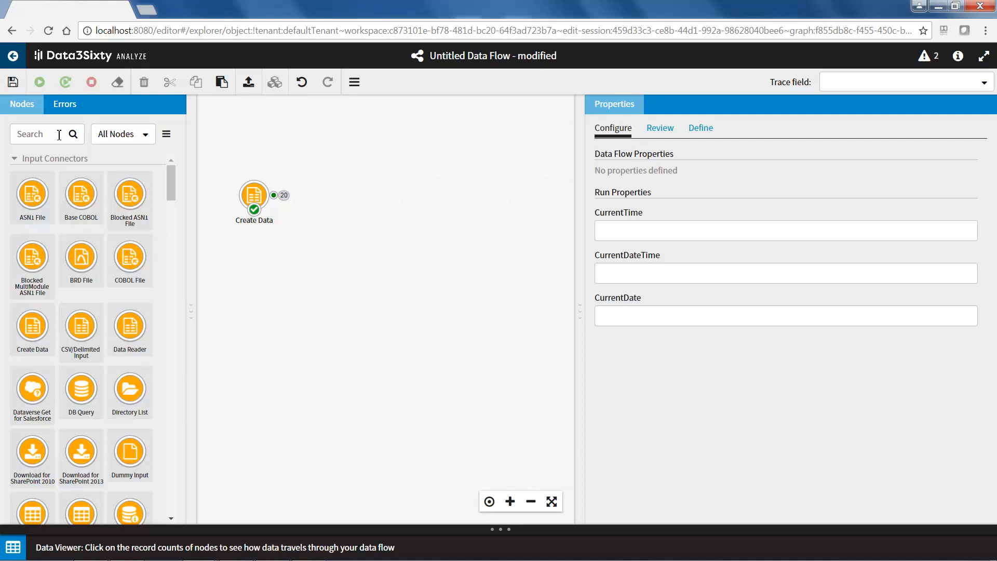
Find the Transform node, place it beside Create Data, and select it.
text(tr)
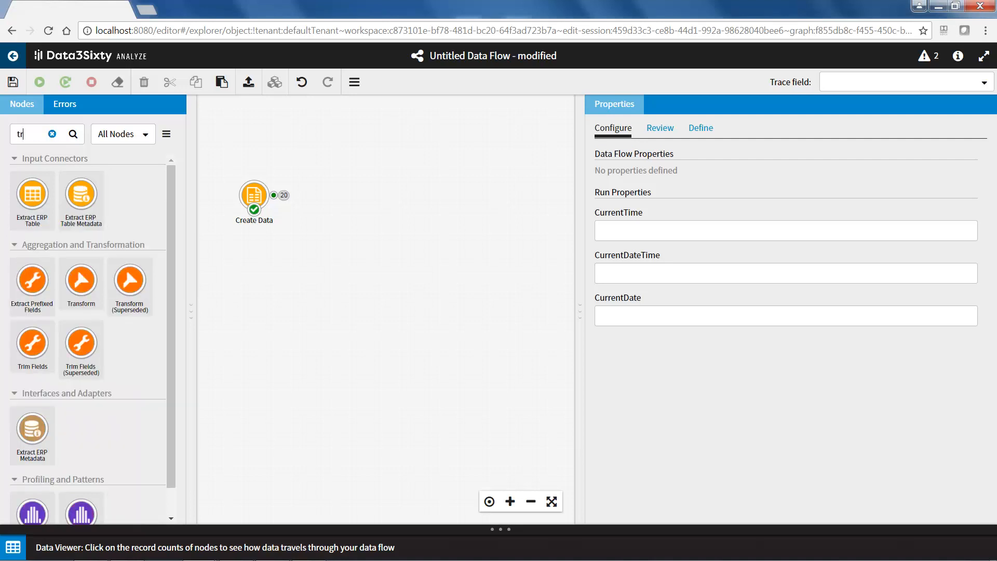
text(ansfor)
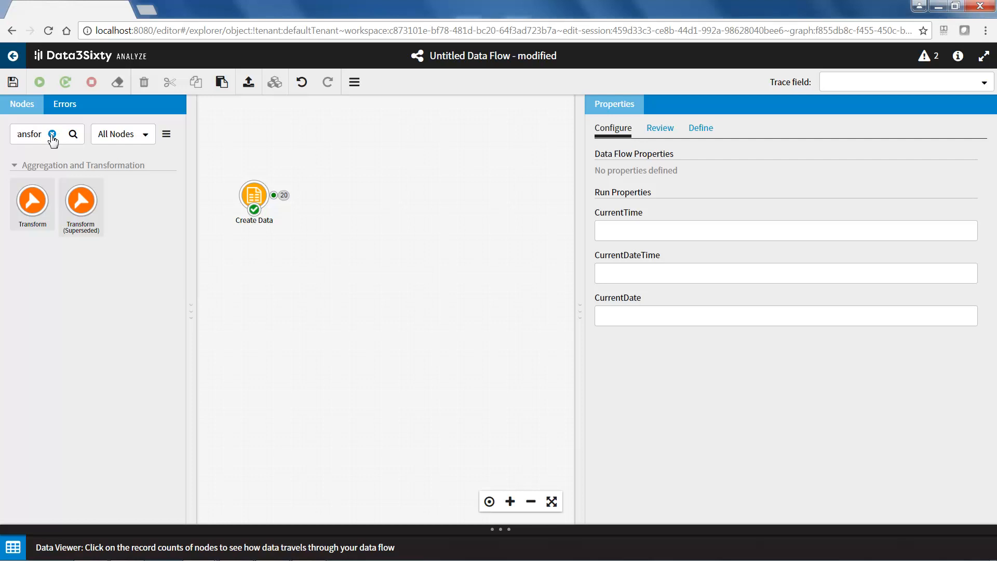
drag(32, 198, 336, 201)
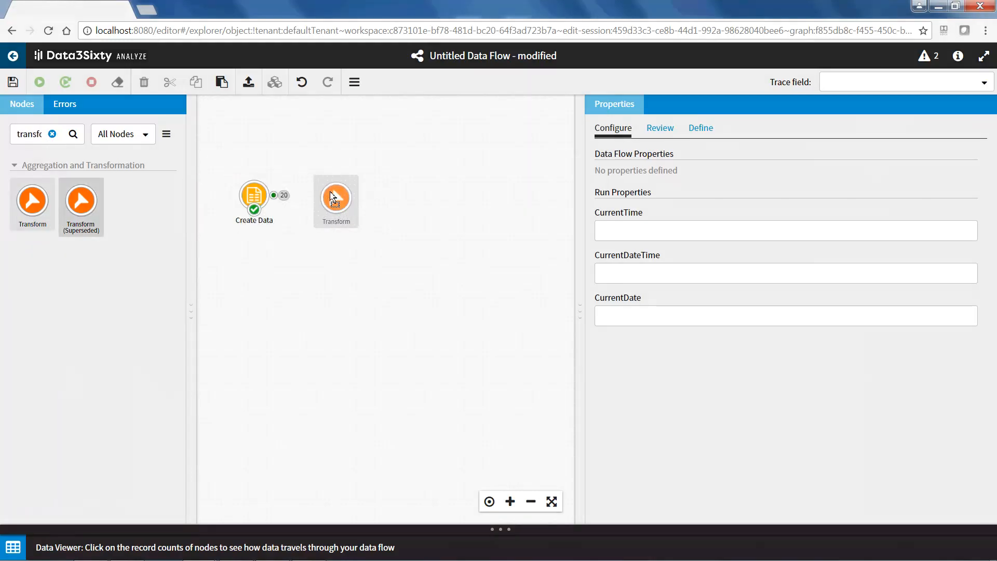
click(335, 194)
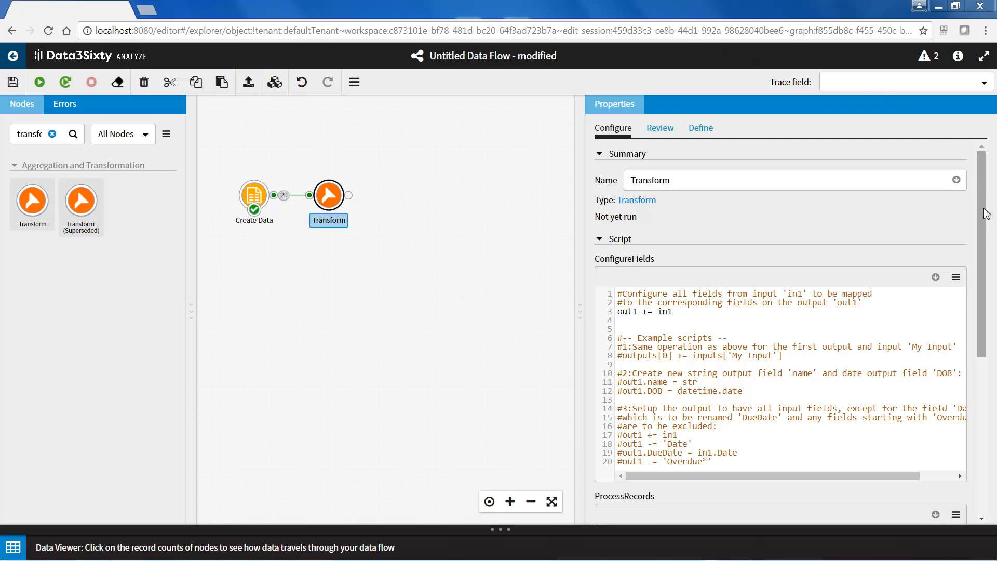
scroll(down, 3)
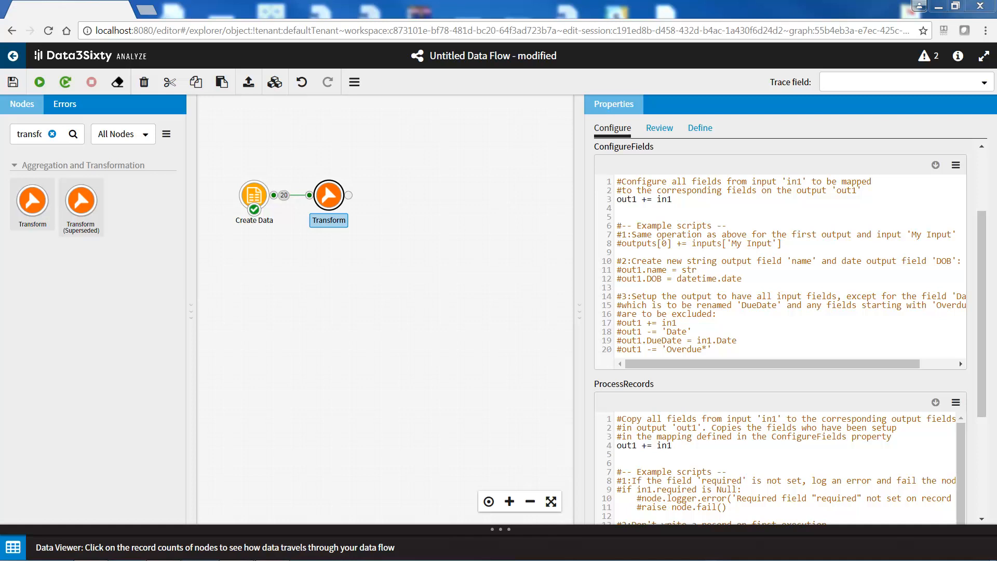
Replace in1 on the output mapping line with the color input field.
double_click(644, 199)
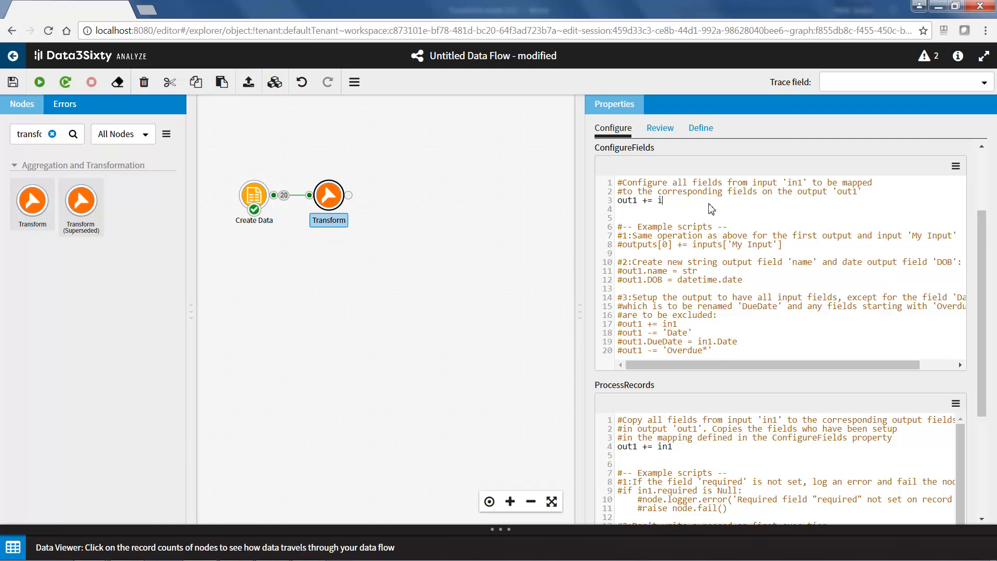
click(956, 166)
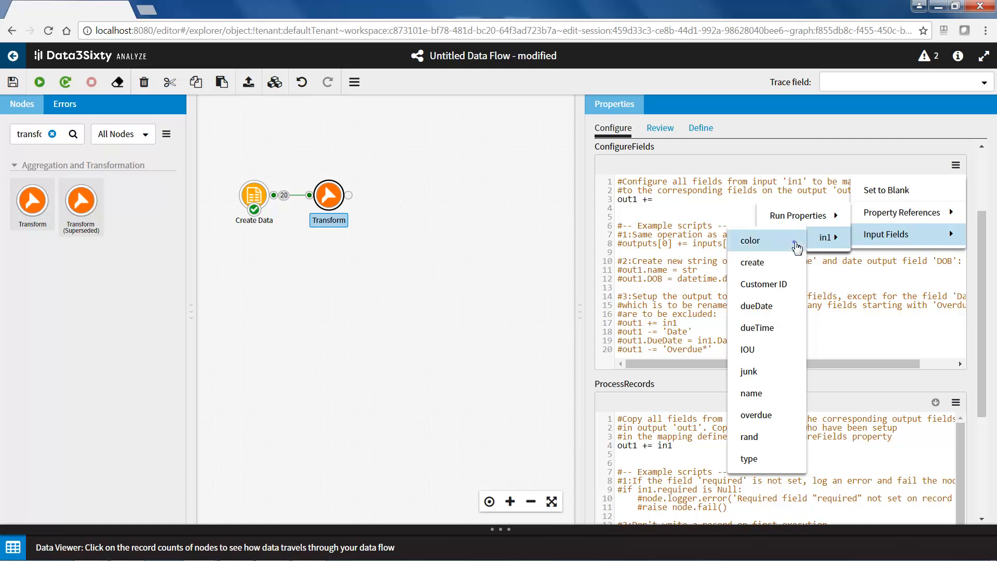
click(750, 241)
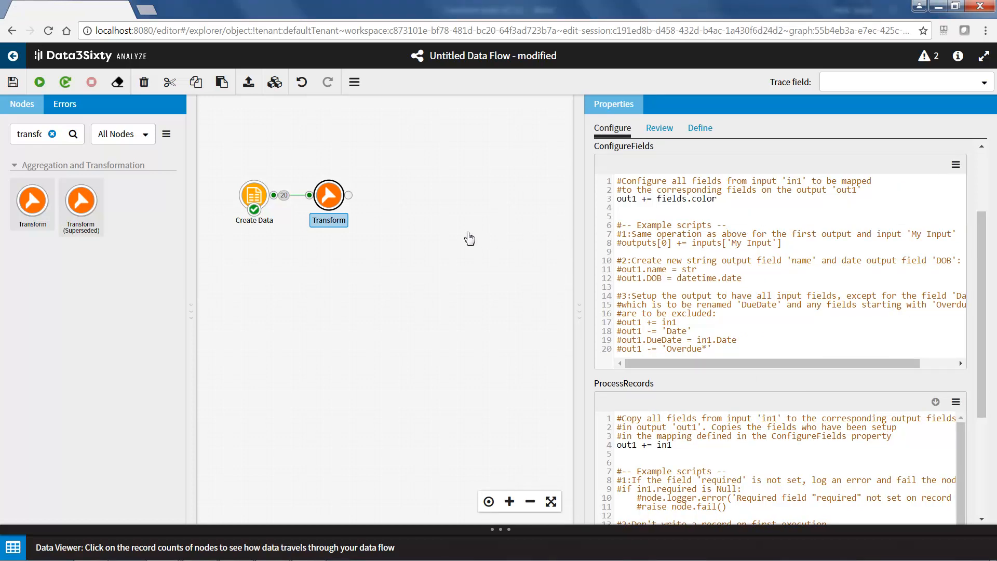
Run the flow and preview the Transform's 20 color records.
click(64, 82)
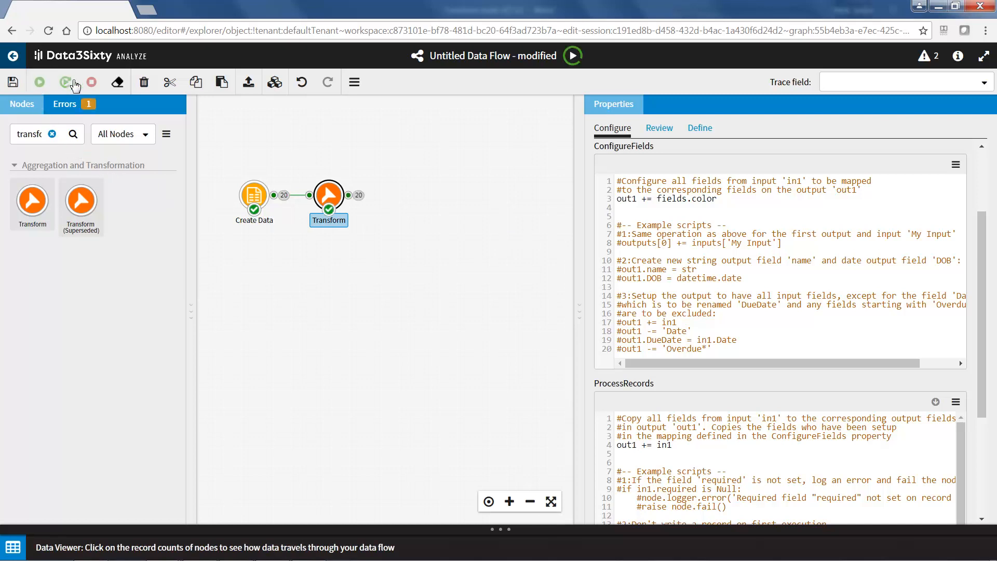
click(64, 82)
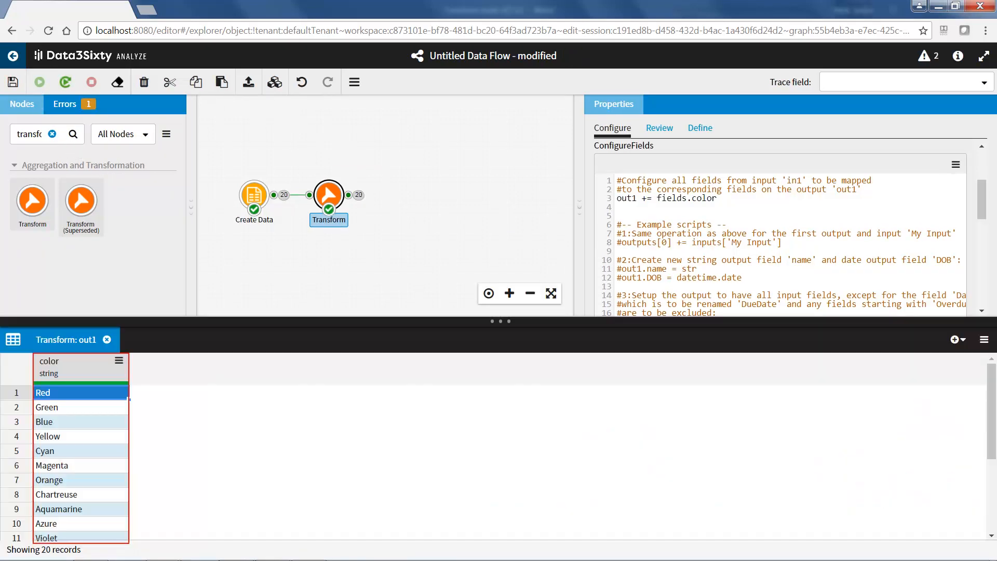
click(107, 339)
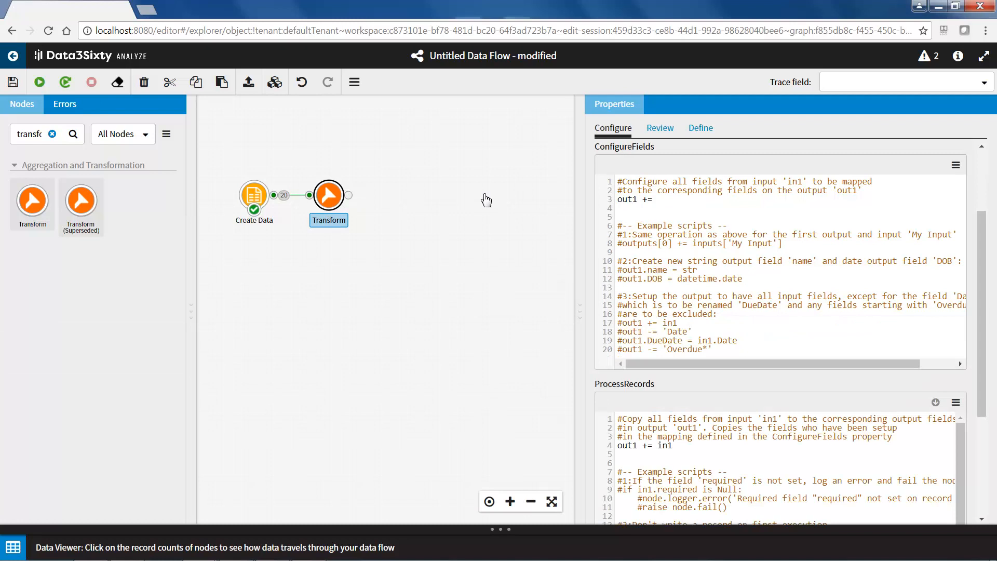
Revert the mapping to out1 += in1 and preview Create Data's records, where rand is a string.
click(955, 165)
text( fields['Customer)
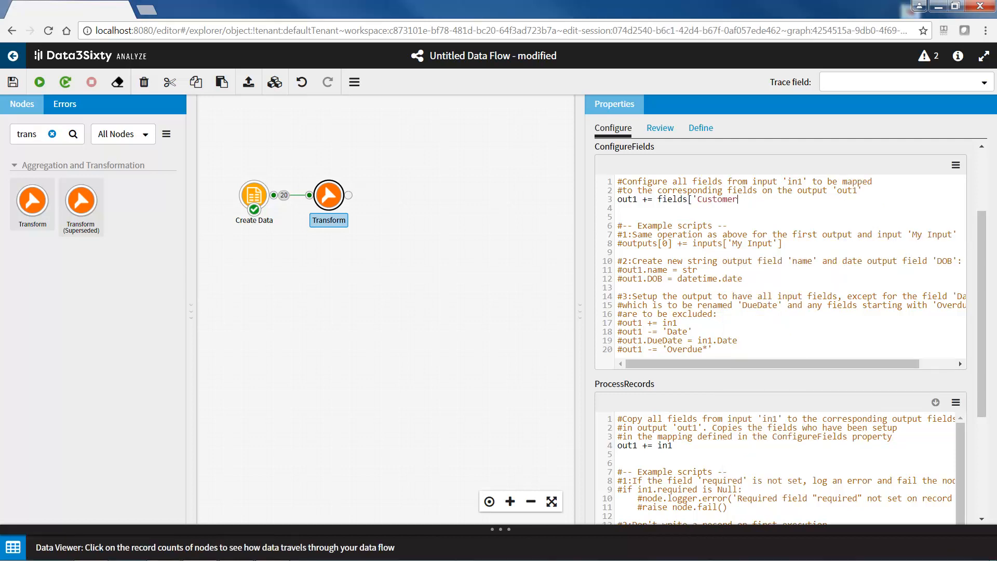
key(BackSpace)
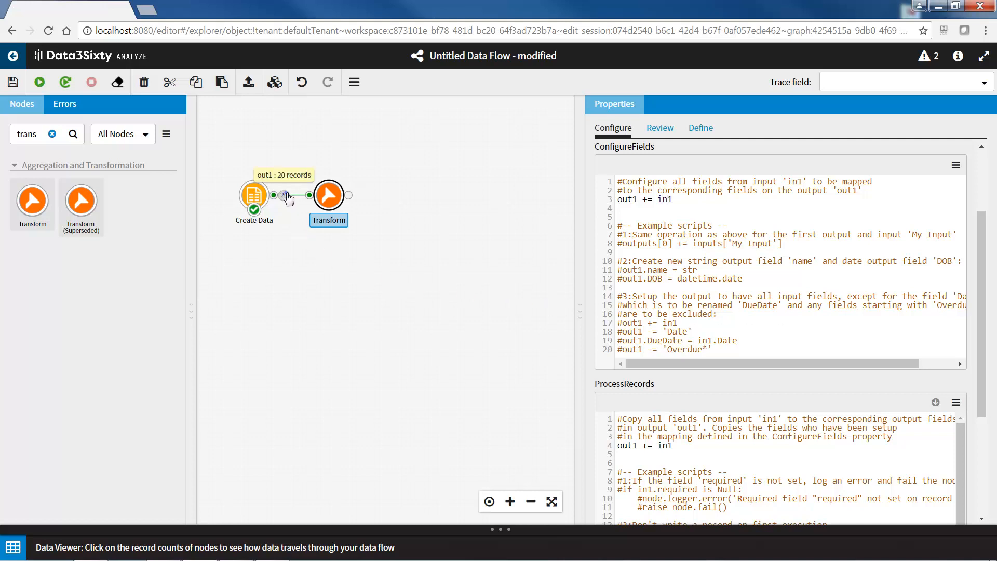
click(284, 194)
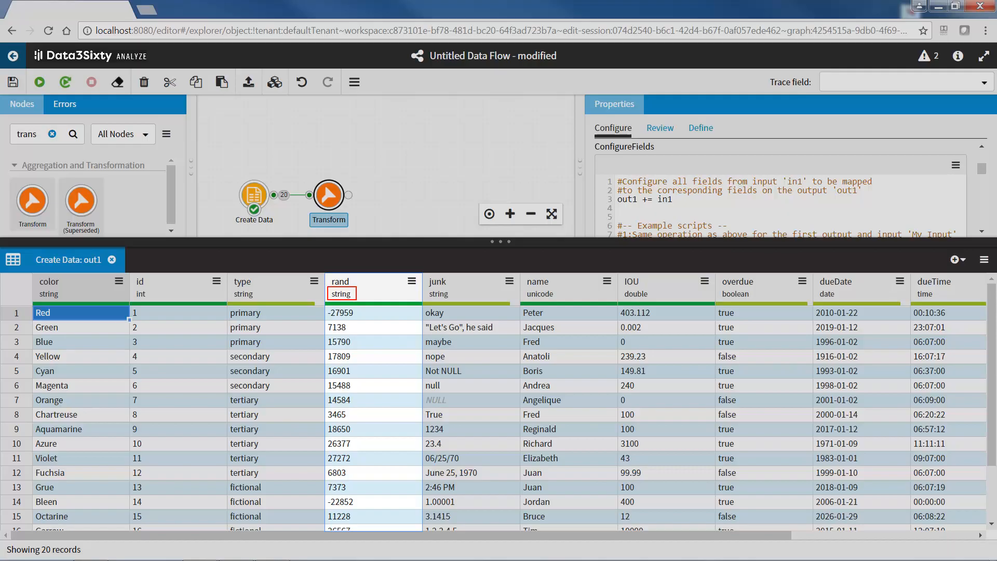
click(329, 193)
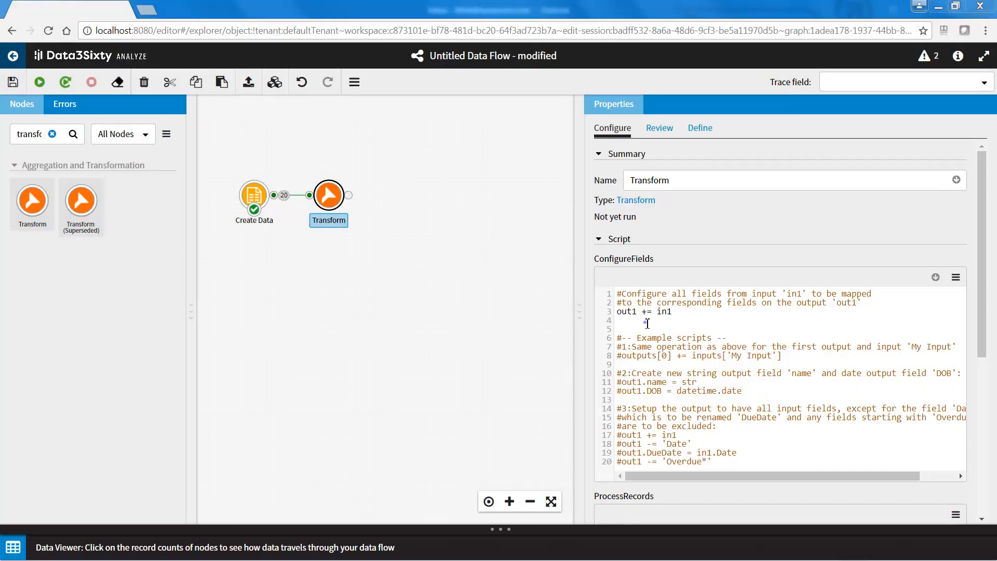
Add lines dropping rand and re-adding it as int in ConfigureFields, then run.
text(out1 -=)
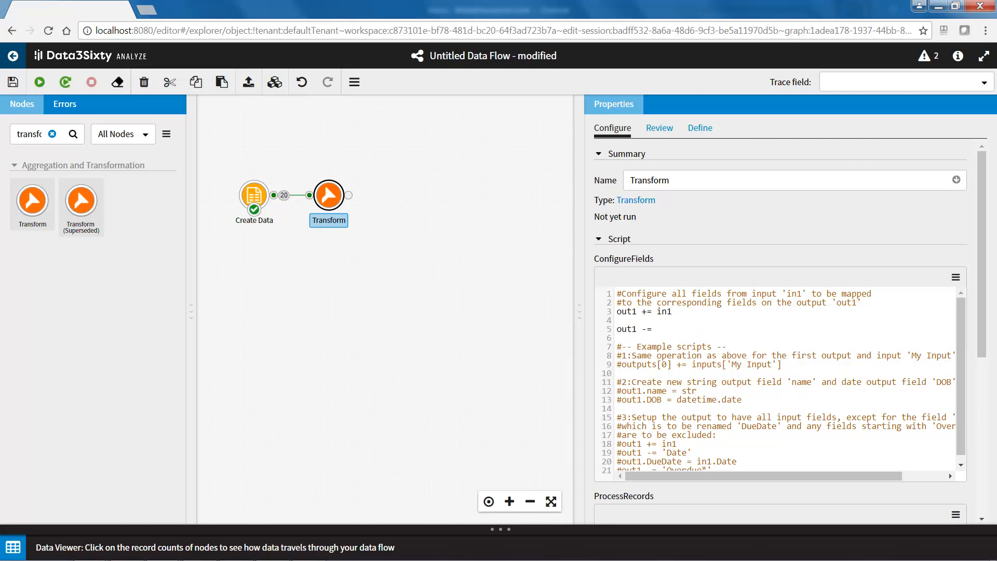
mouse_move(952, 292)
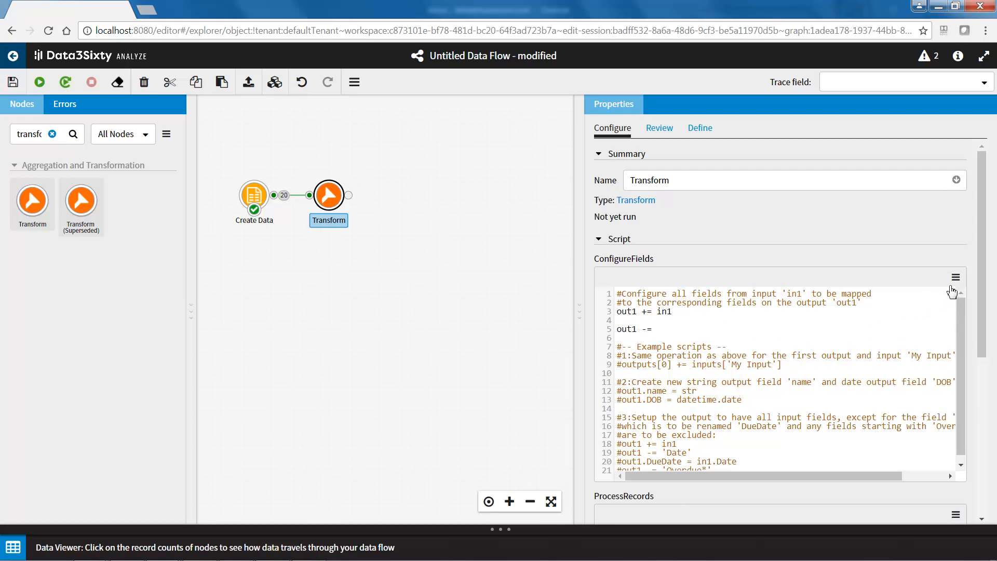
click(956, 278)
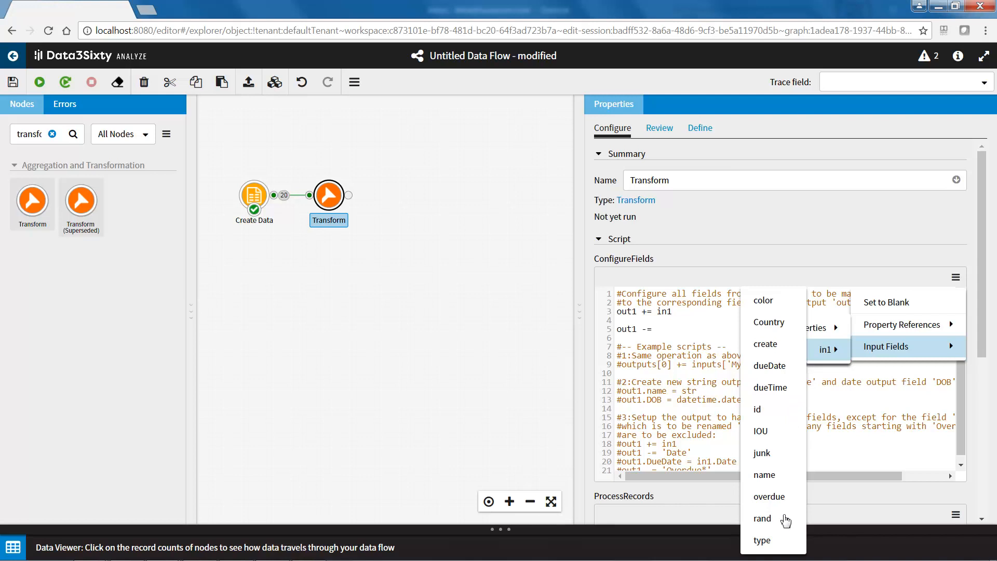
click(762, 518)
text(out1.)
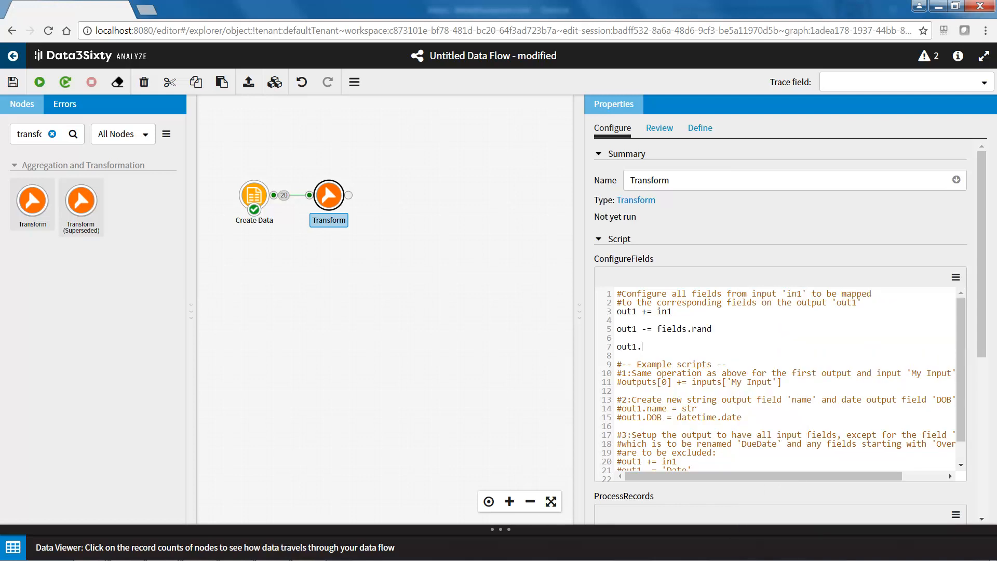
text(rand = int)
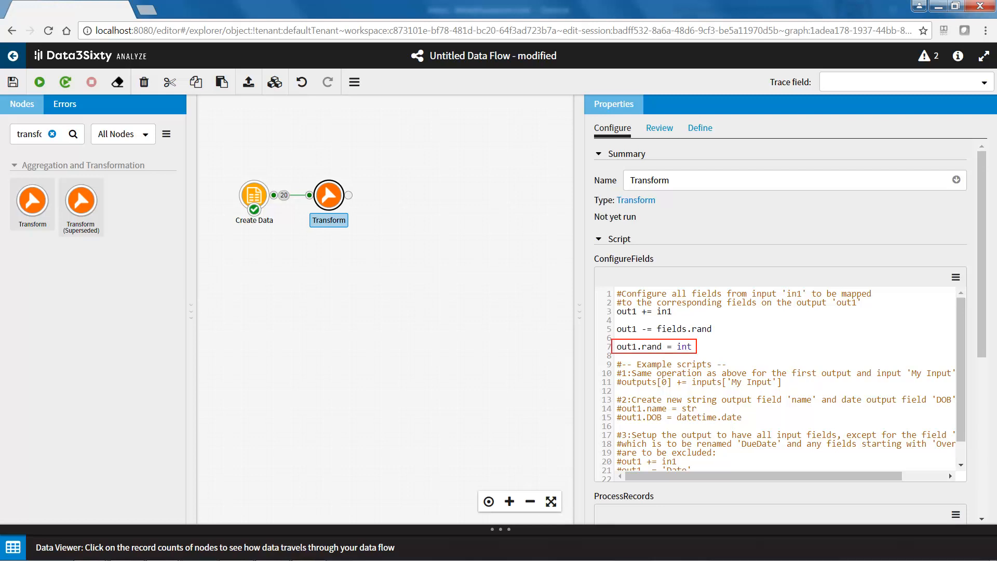
click(39, 81)
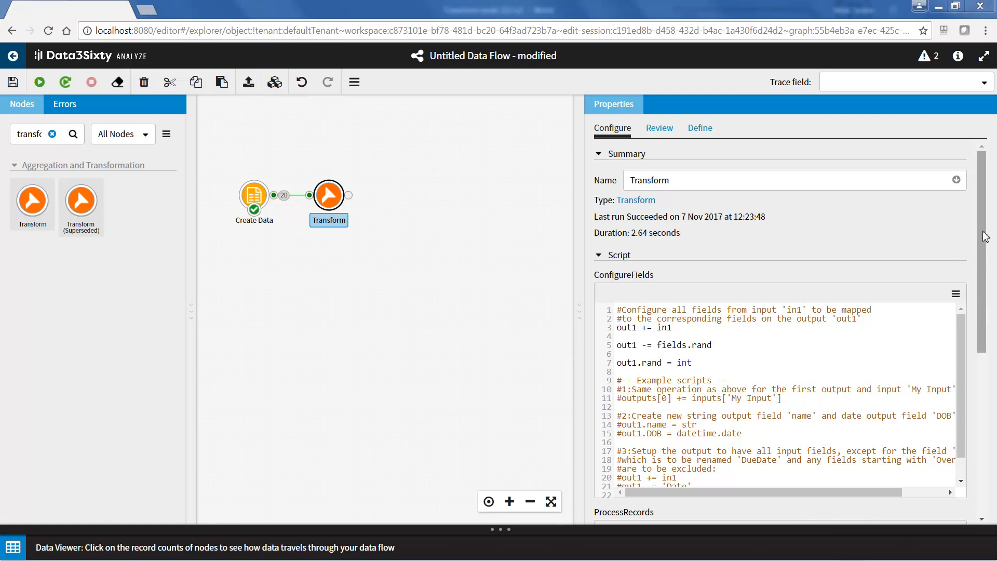
scroll(down, 3)
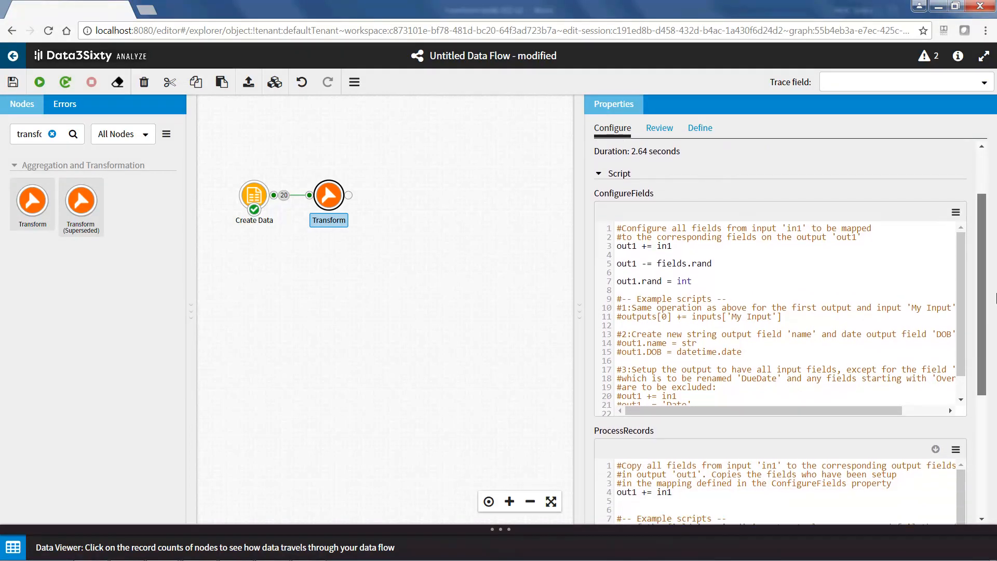
scroll(down, 3)
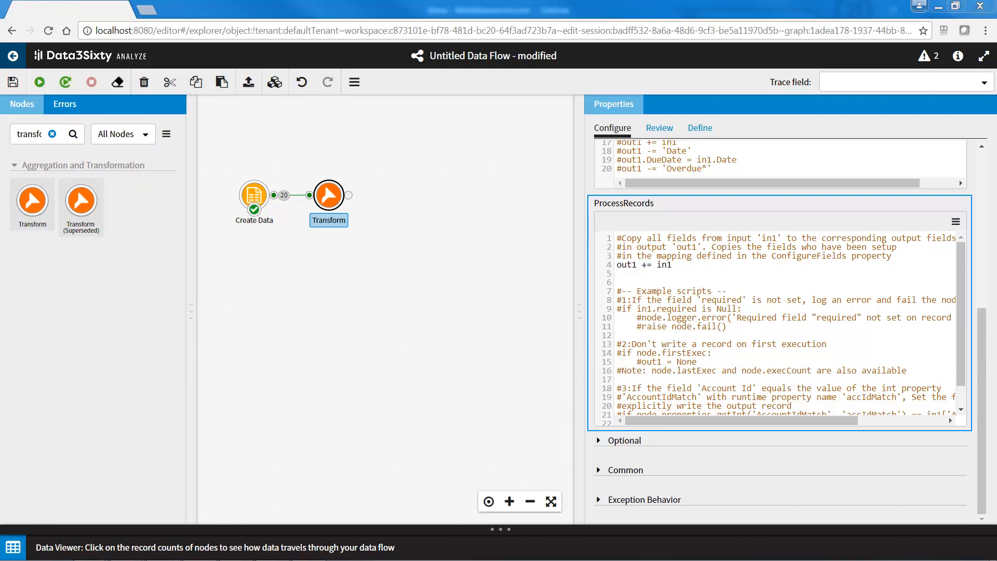
text(out1.Country = in1.Country.upper())
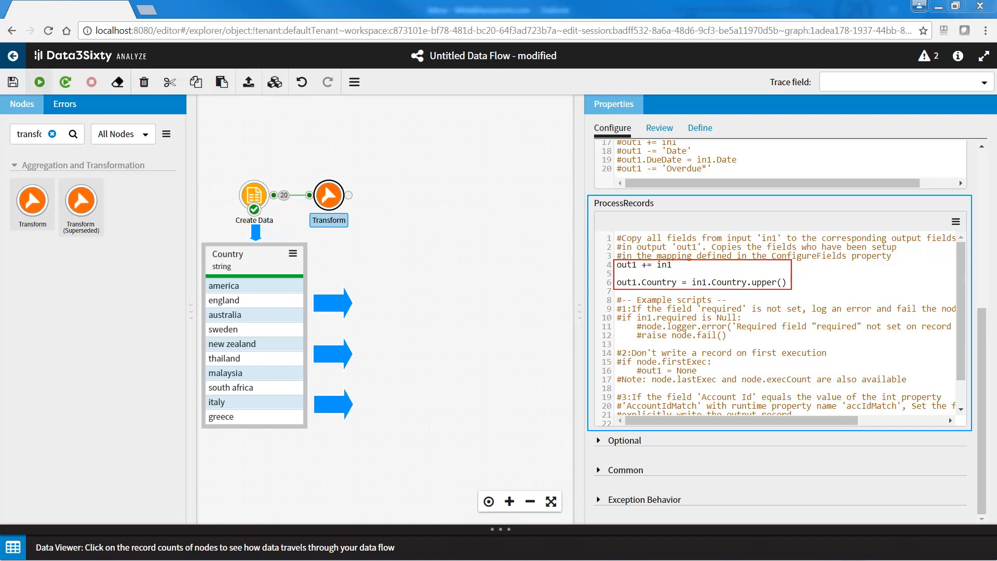
click(39, 82)
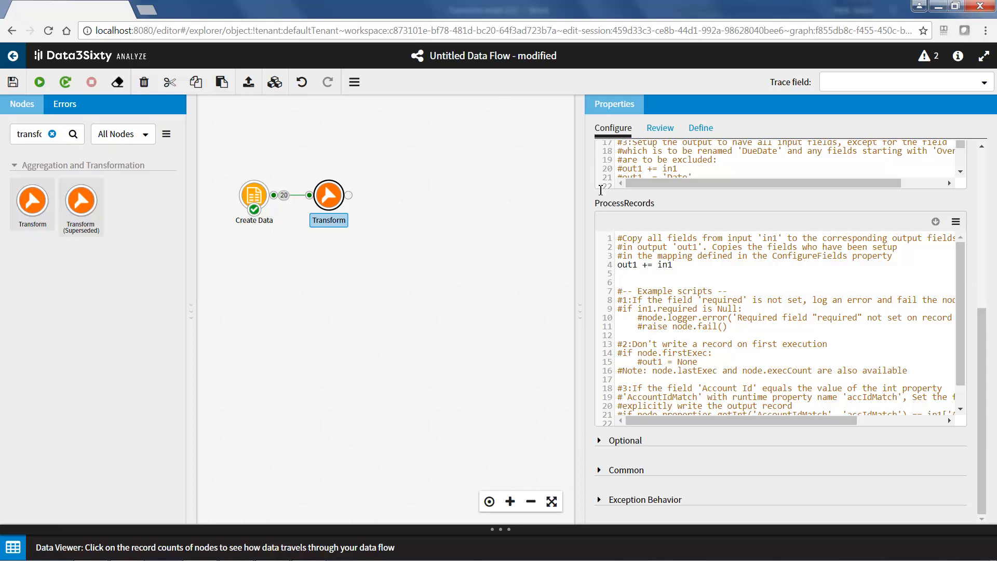
Enter out1.rand = int(in1.rand) in ProcessRecords, run, and view the 20 output records.
text(ou)
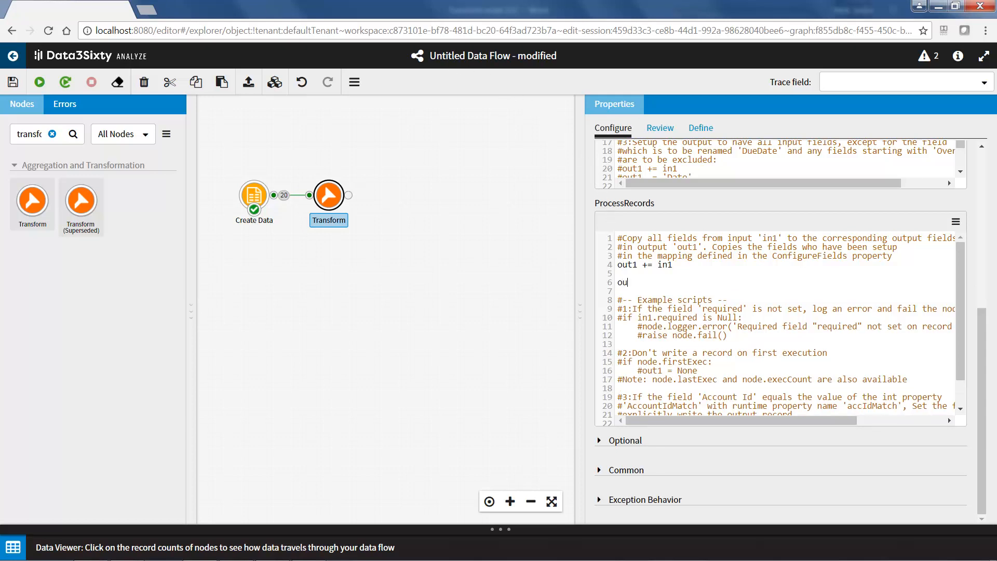
text(t1.rand)
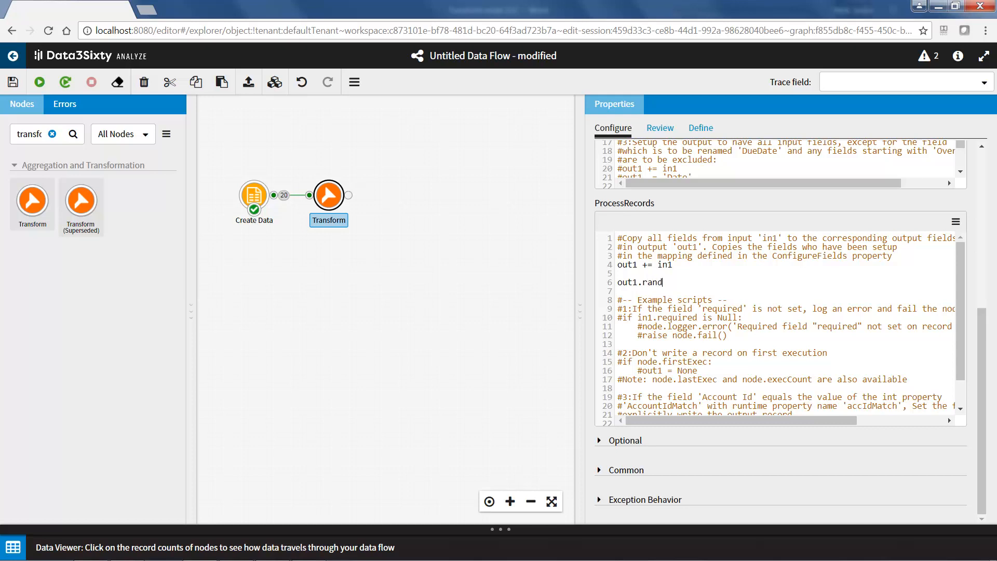
text(= int()
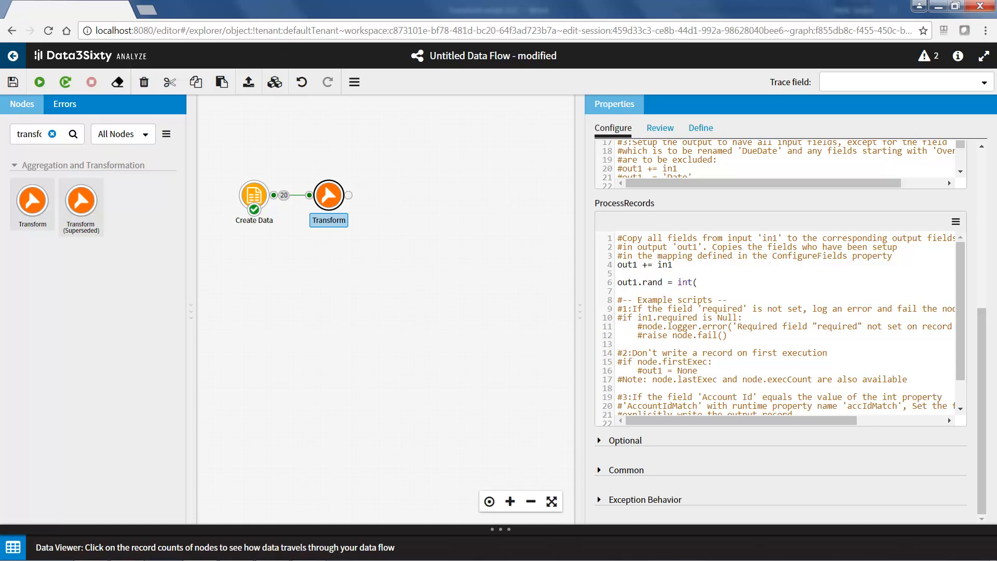
text(in1.ran)
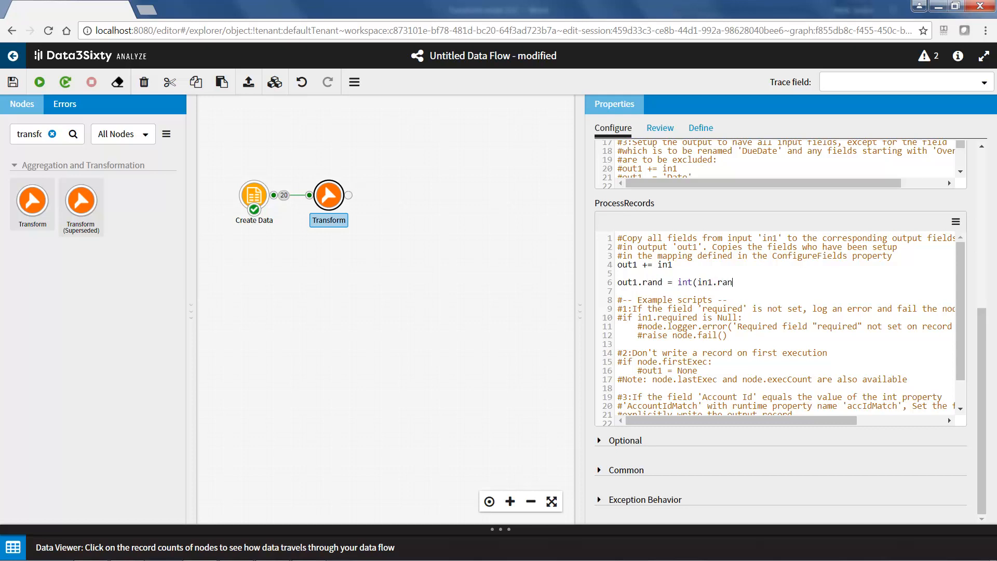
text(d))
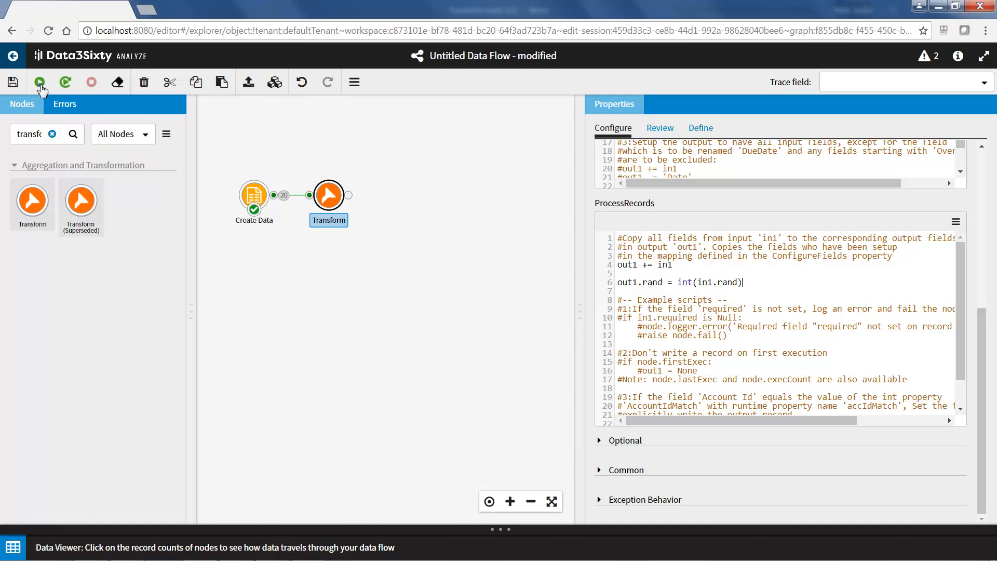
click(39, 82)
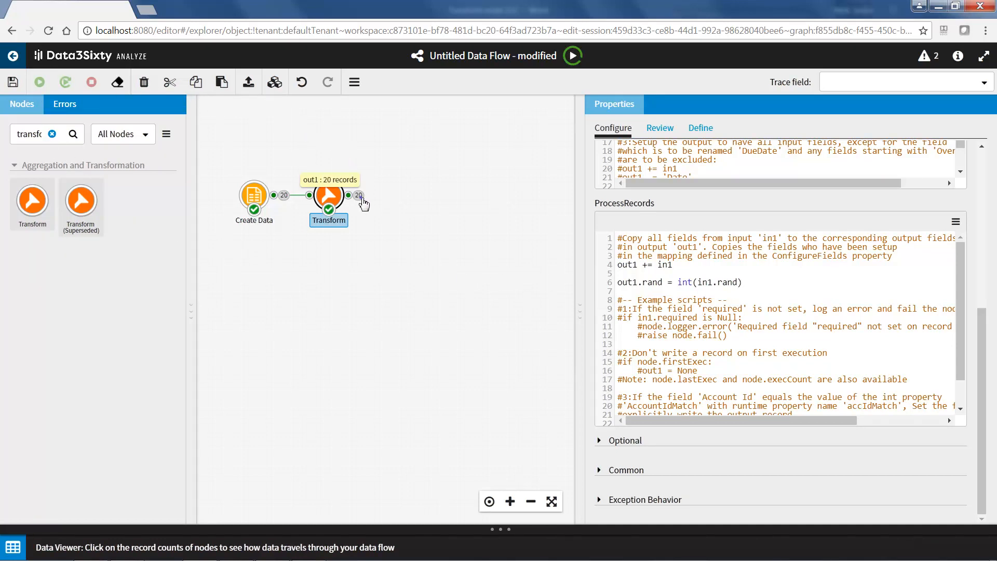
click(359, 195)
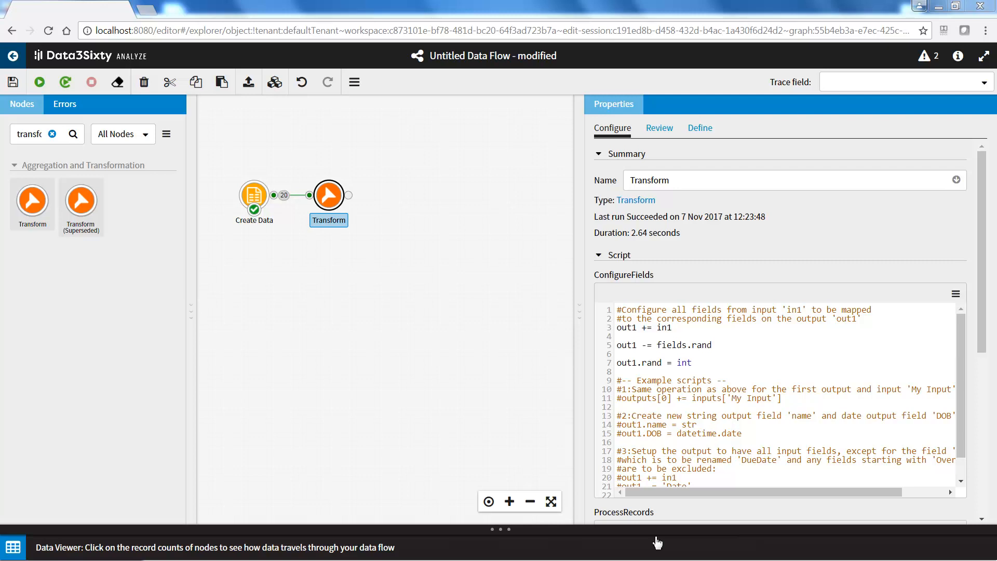
mouse_move(635, 200)
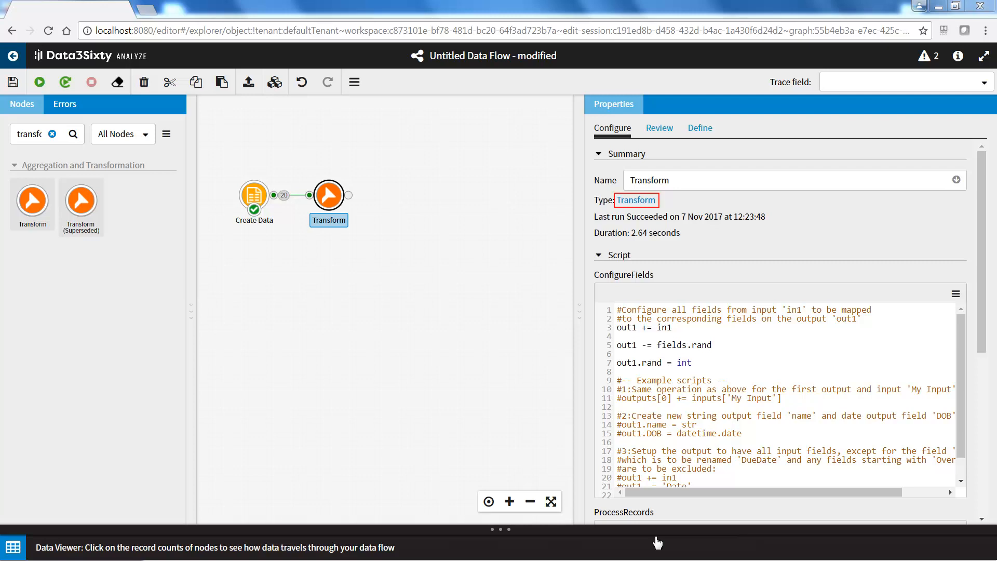
mouse_move(655, 451)
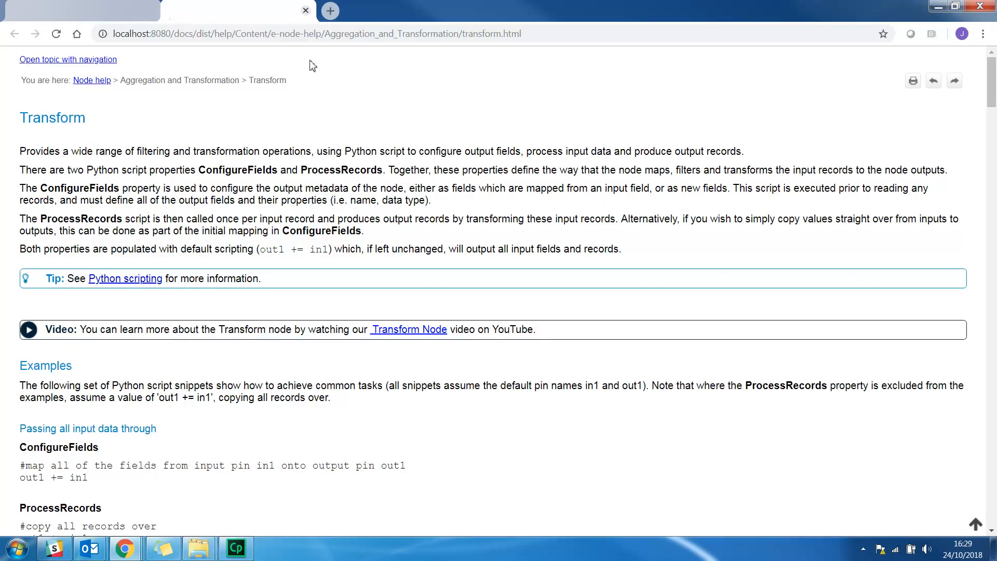
Go back to the editor and open Node Help from the information icon.
click(82, 11)
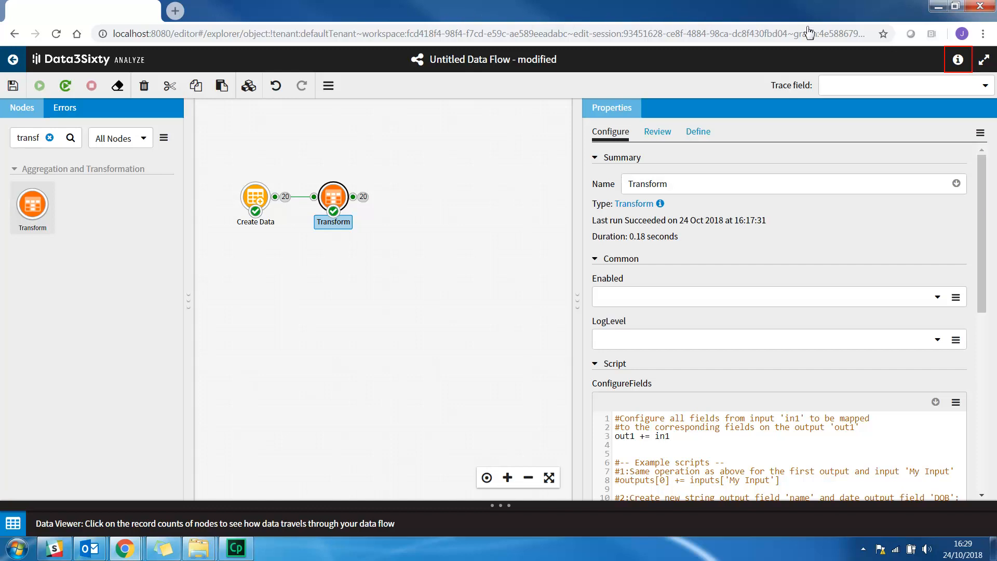
click(957, 59)
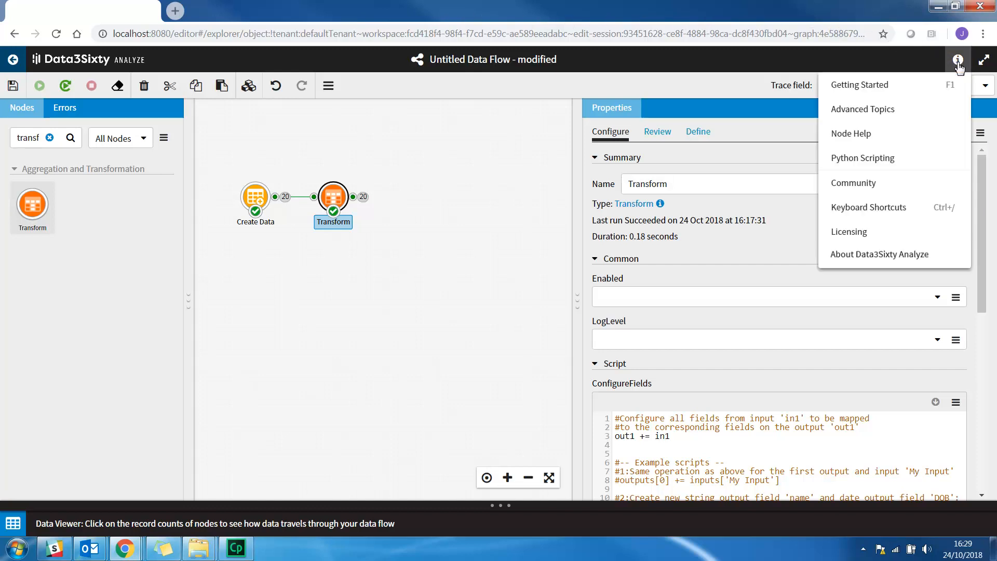
mouse_move(924, 108)
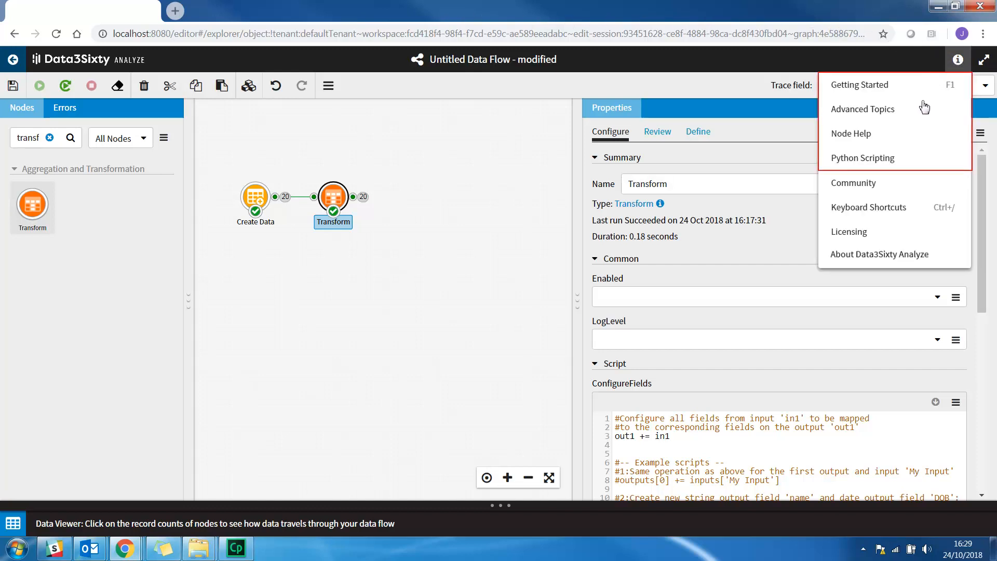
click(851, 133)
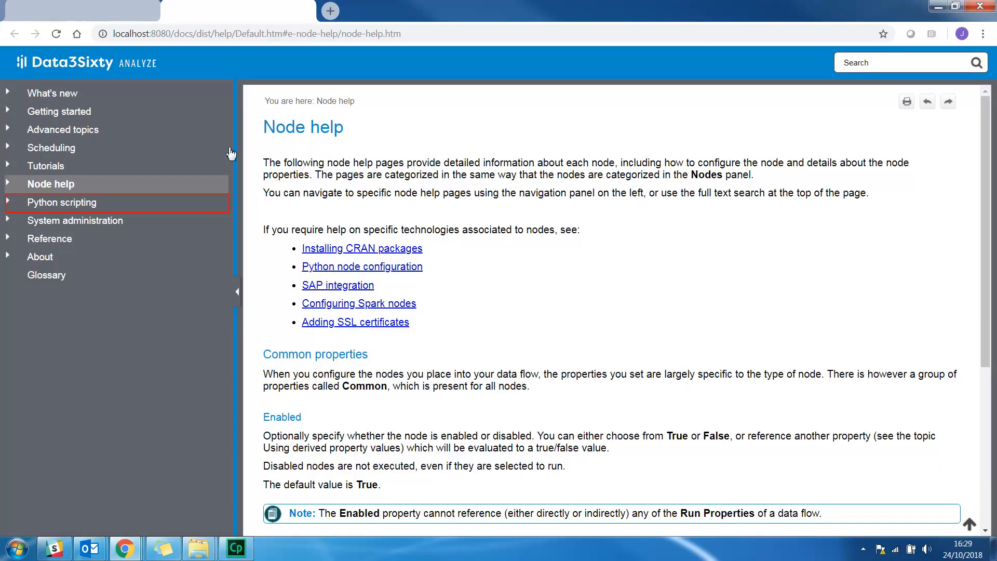